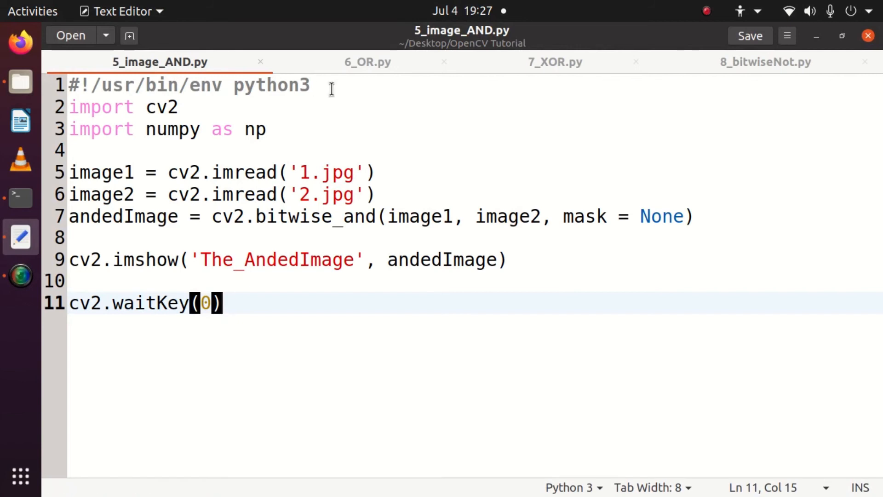
Preview the input images 1.jpg and 2.jpg from the OpenCV Tutorial folder, then return to 5_image_AND.py.
click(192, 107)
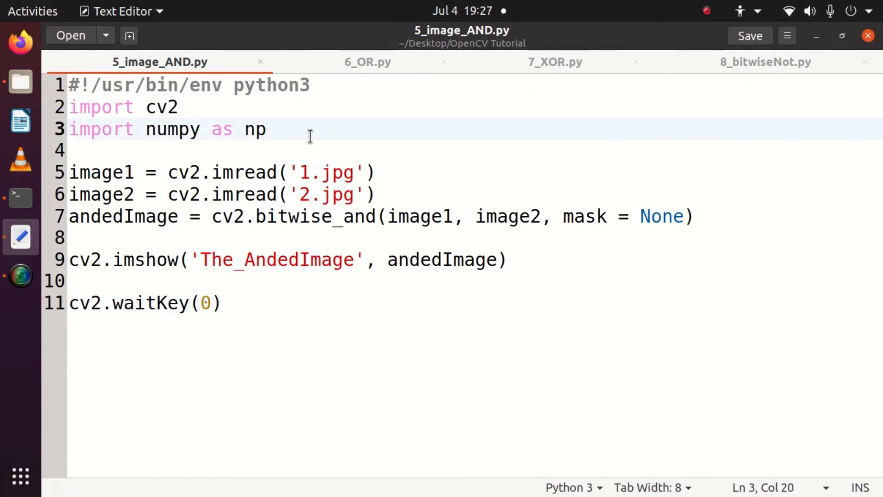
triple_click(170, 129)
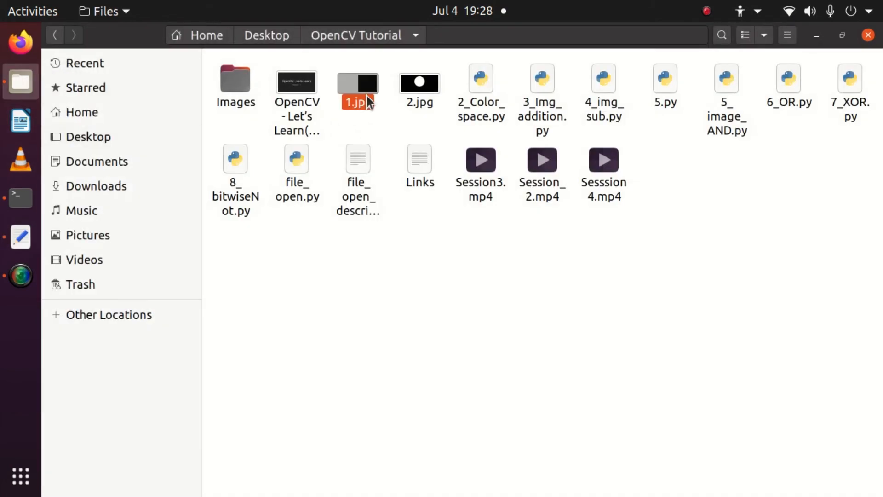
double_click(357, 83)
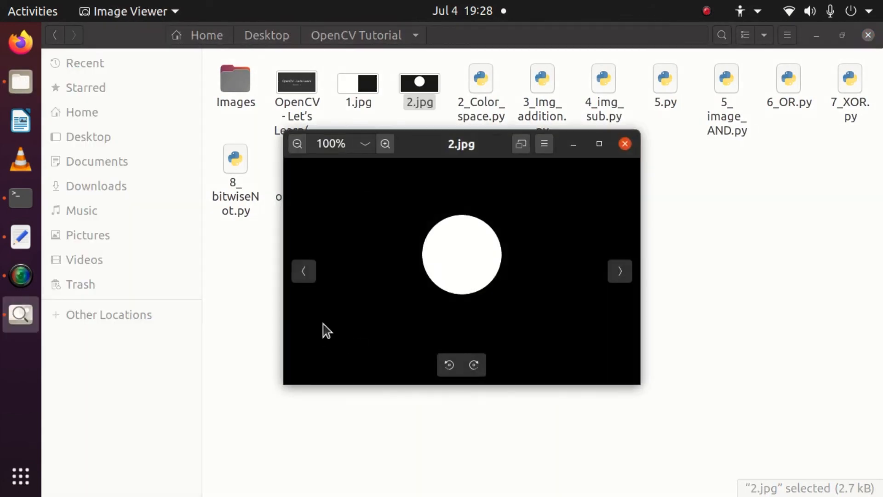
click(625, 144)
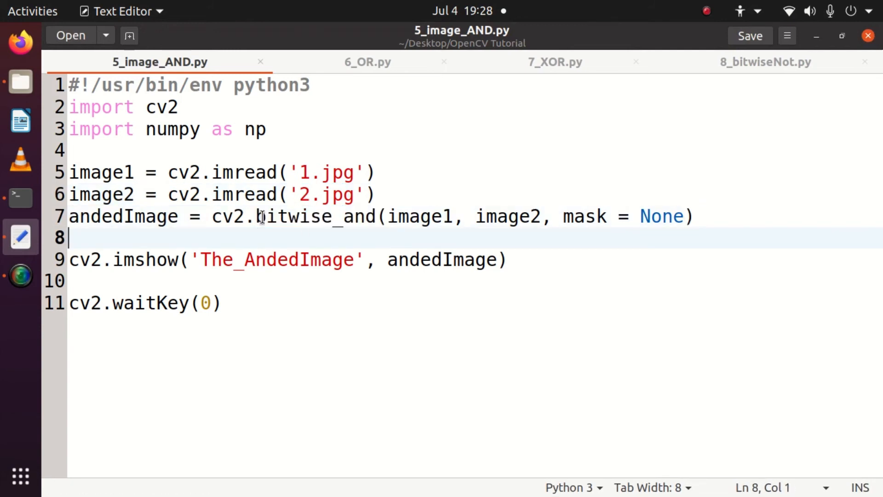
double_click(315, 216)
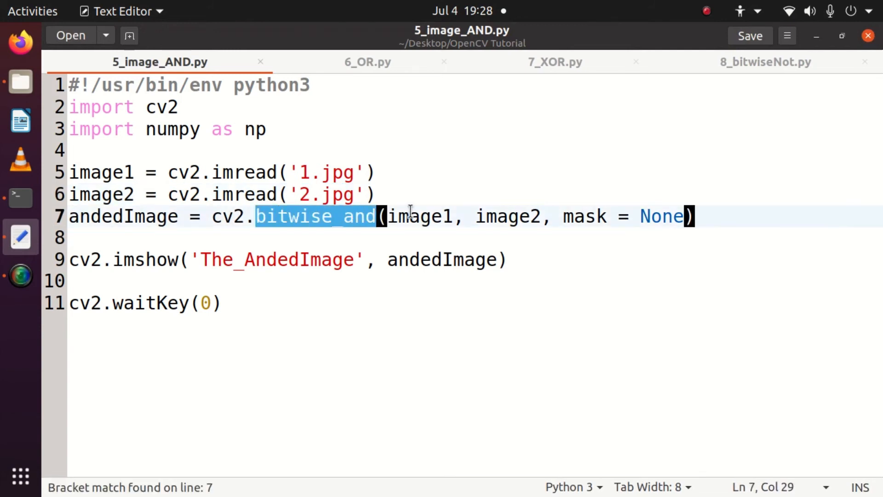
double_click(506, 216)
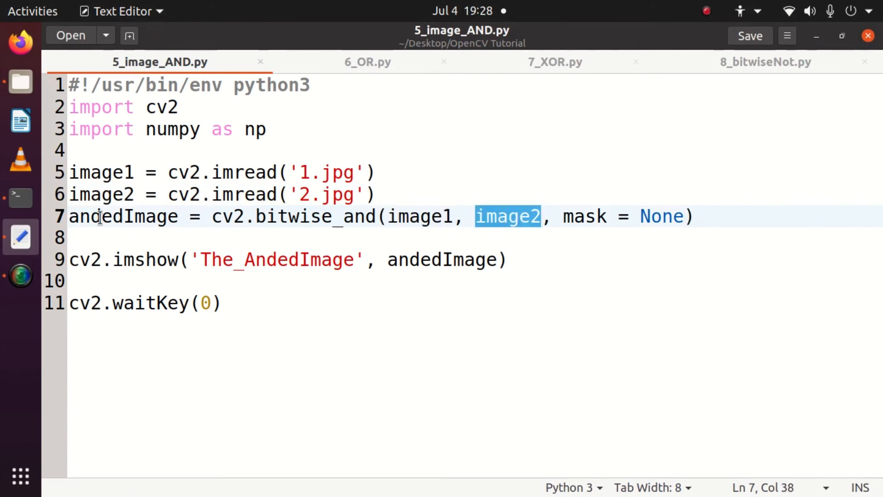
double_click(338, 172)
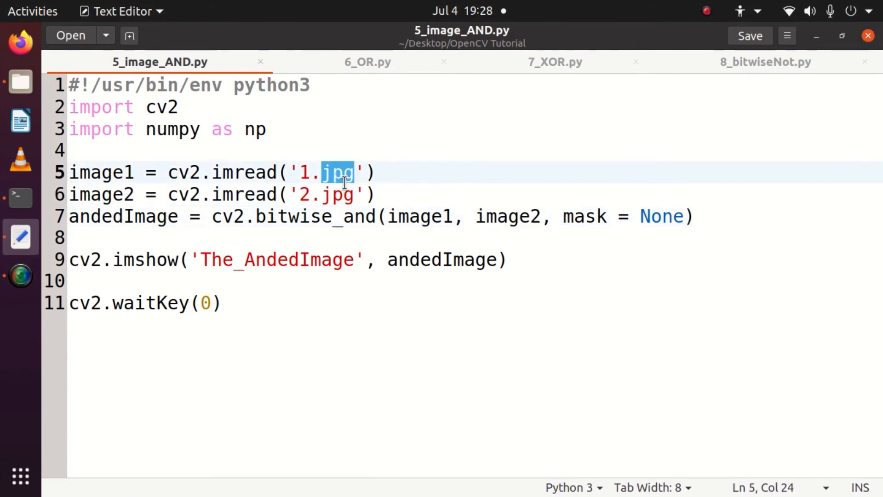
double_click(507, 217)
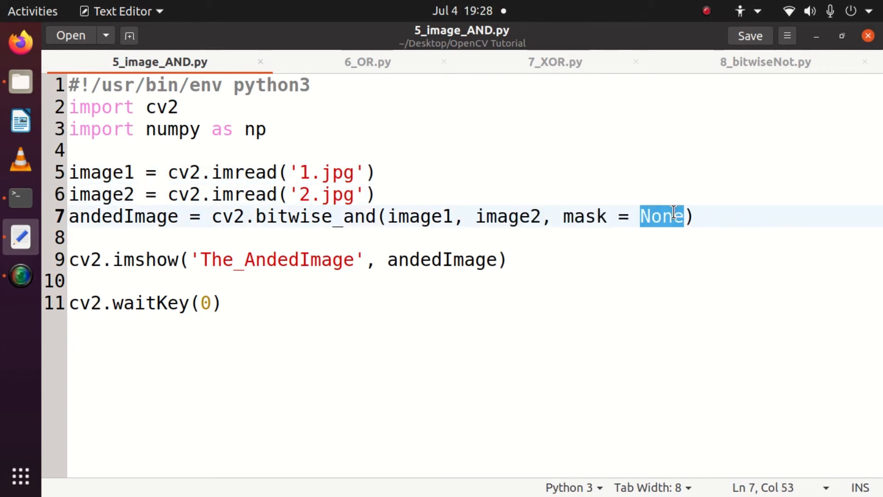
double_click(150, 260)
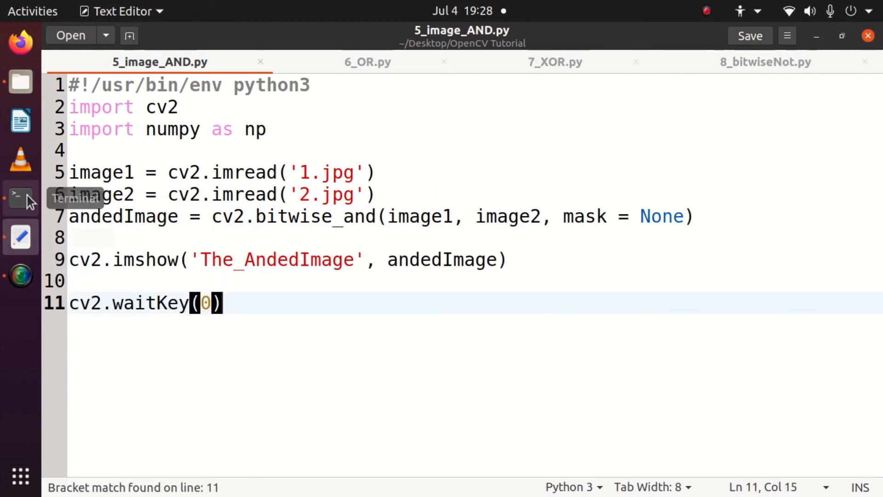
Run ./5_image_AND.py in Terminal and bring The_AndedImage window fully into view.
click(21, 198)
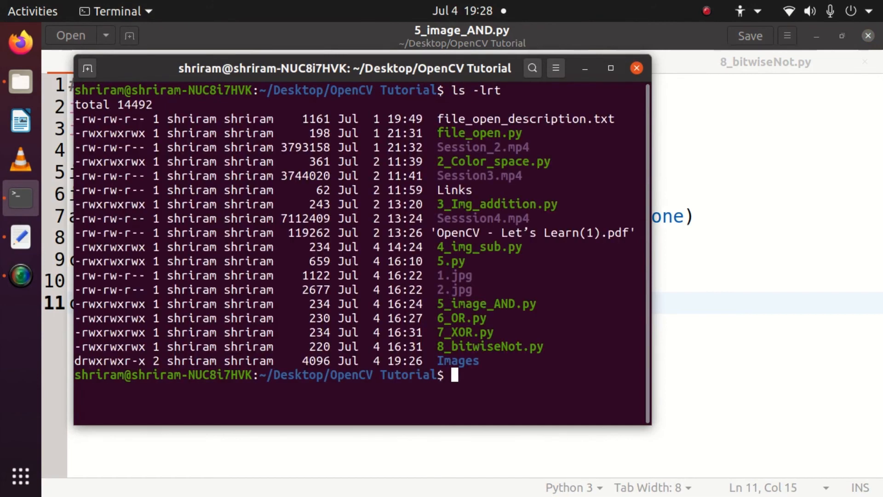
text(clea)
text(.)
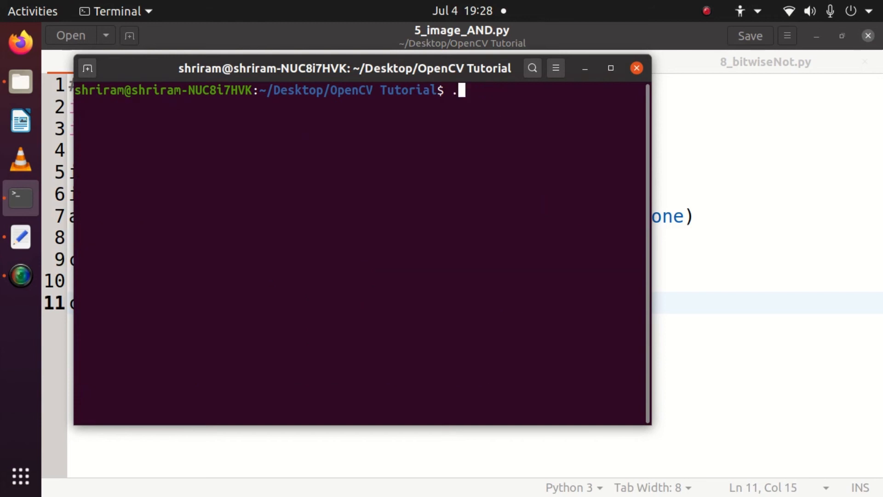
text(/5_image_AND.py)
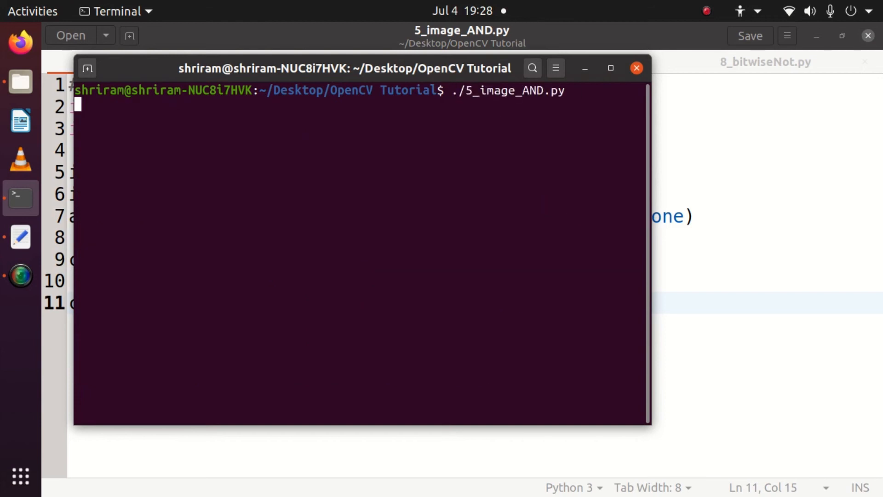
key(Return)
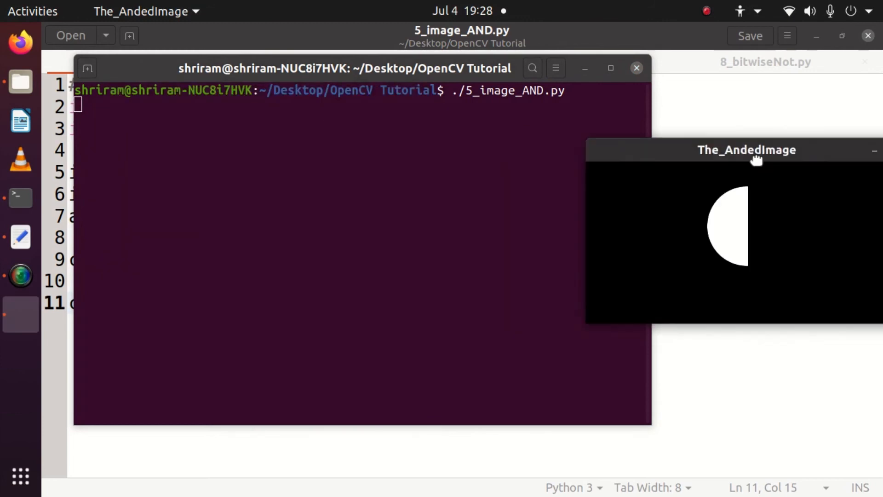
drag(746, 150, 619, 141)
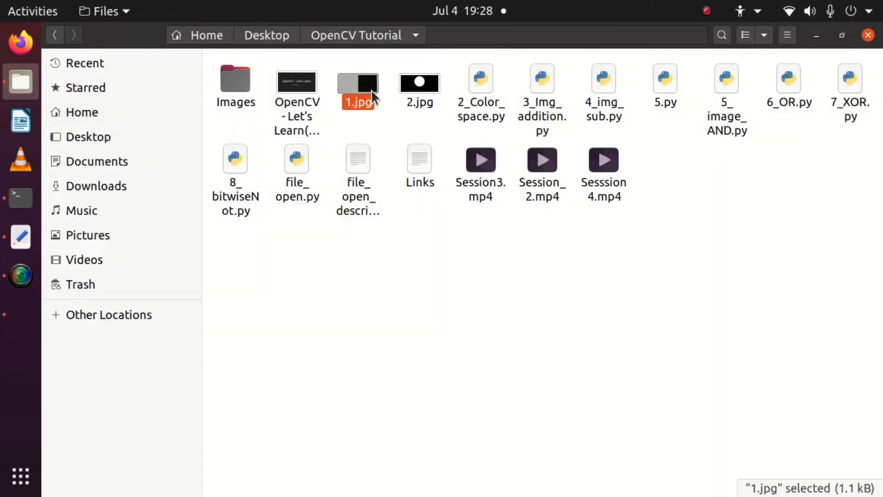
Preview 1.jpg beside The_AndedImage result, close the result and return to the editor.
double_click(357, 82)
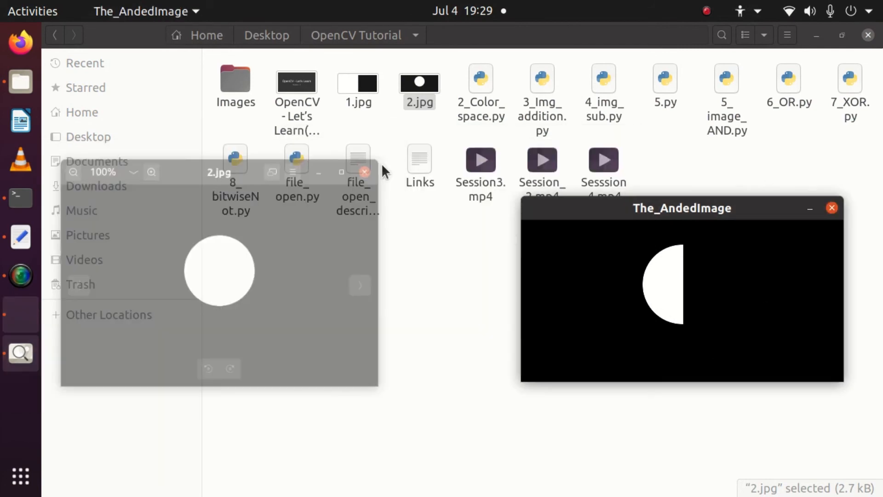
click(832, 207)
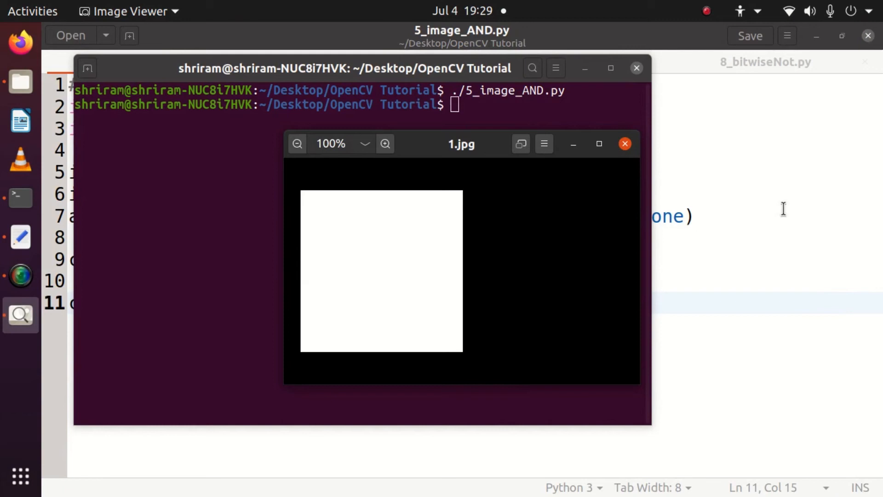
click(625, 143)
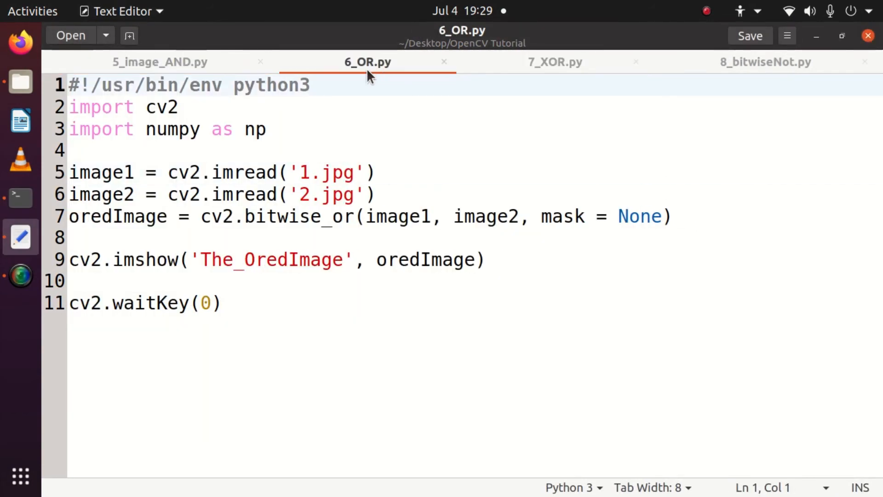
mouse_move(385, 69)
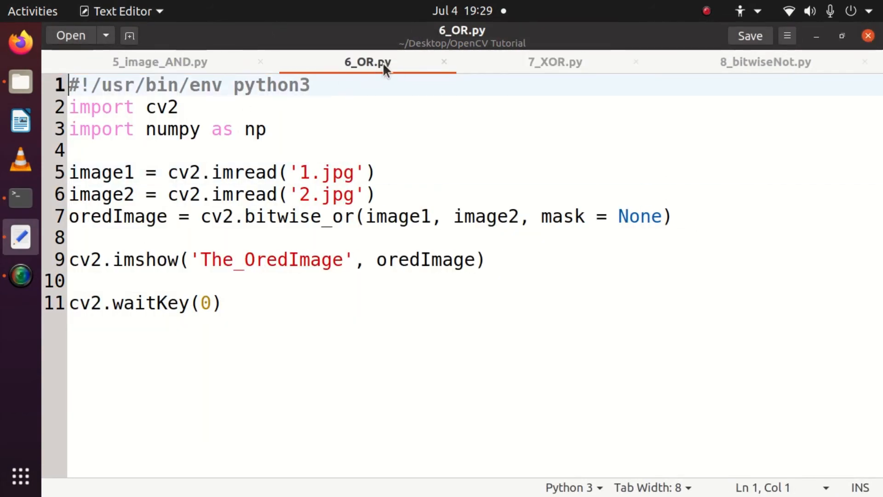
Highlight the mask = None argument, the 1.jpg filename and the oredImage variable in 6_OR.py.
drag(69, 85, 276, 130)
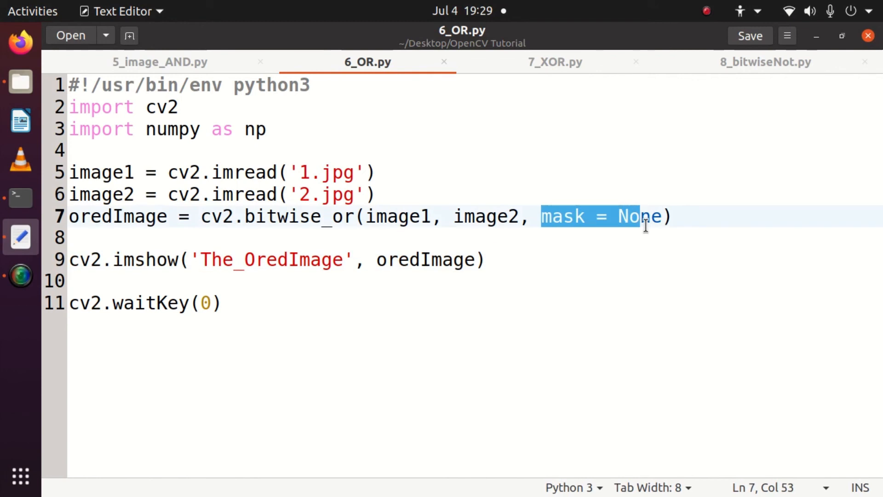
double_click(335, 172)
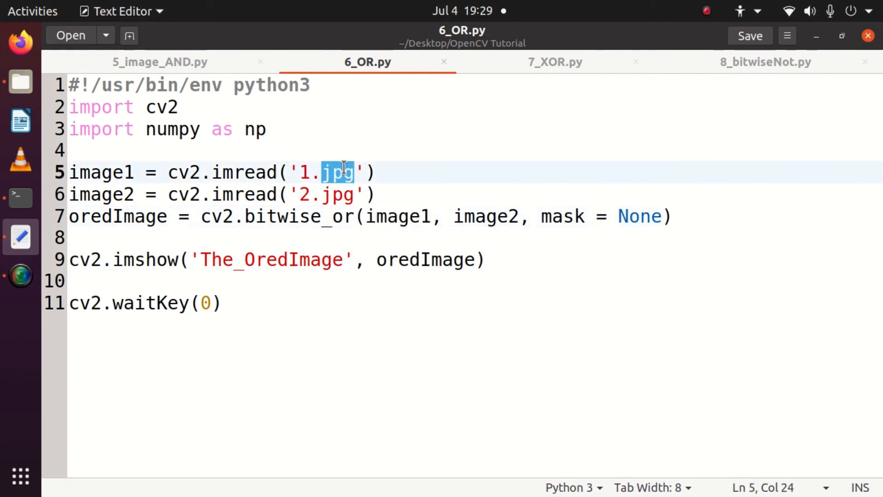
double_click(337, 194)
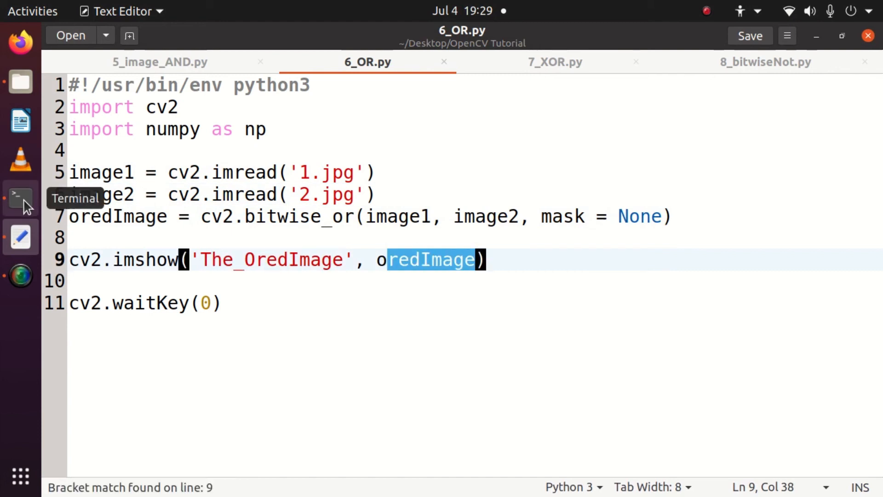
Run ./6_OR.py in Terminal to produce The_OredImage window.
click(21, 198)
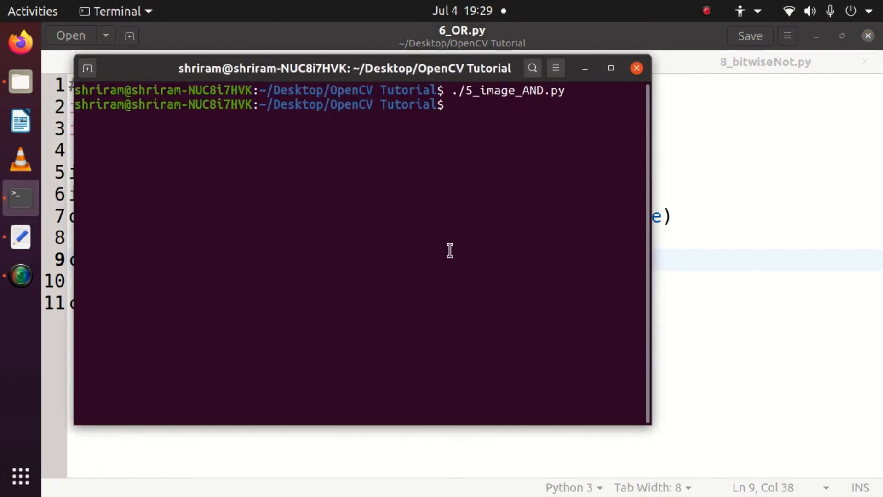
text(./6_OR.py)
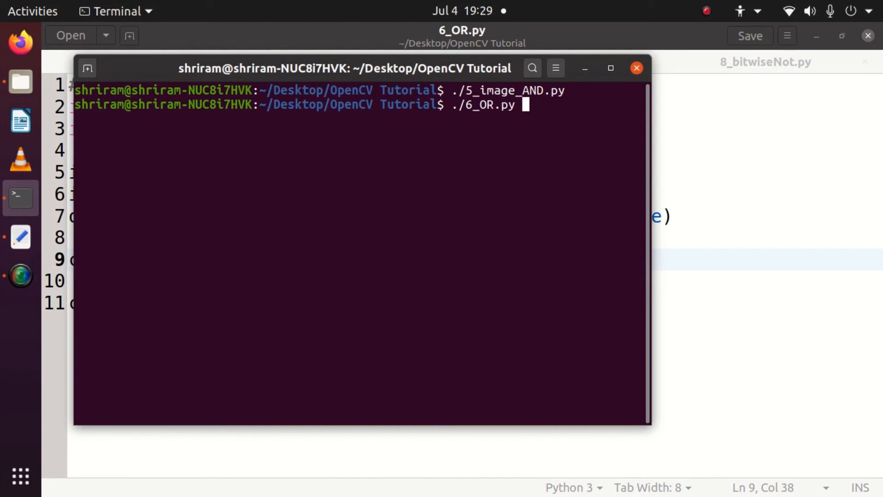
key(Return)
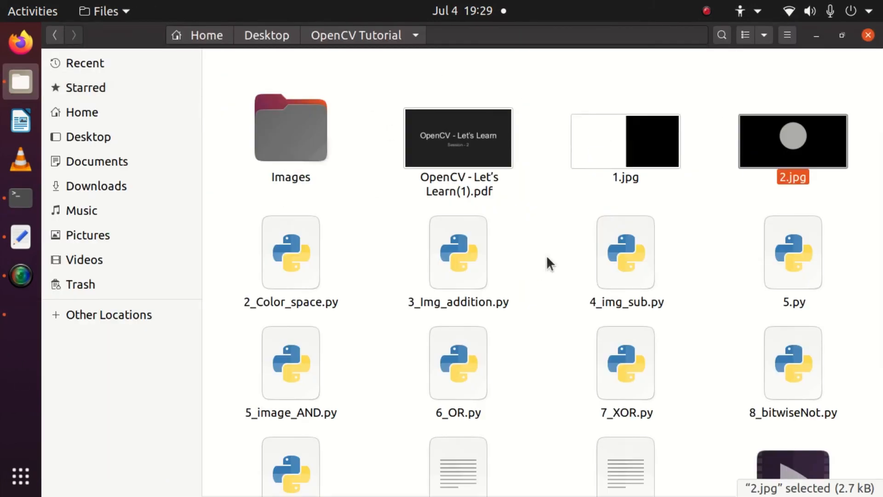
Preview 2.jpg beside The_OredImage, then close the preview and the result window.
double_click(625, 140)
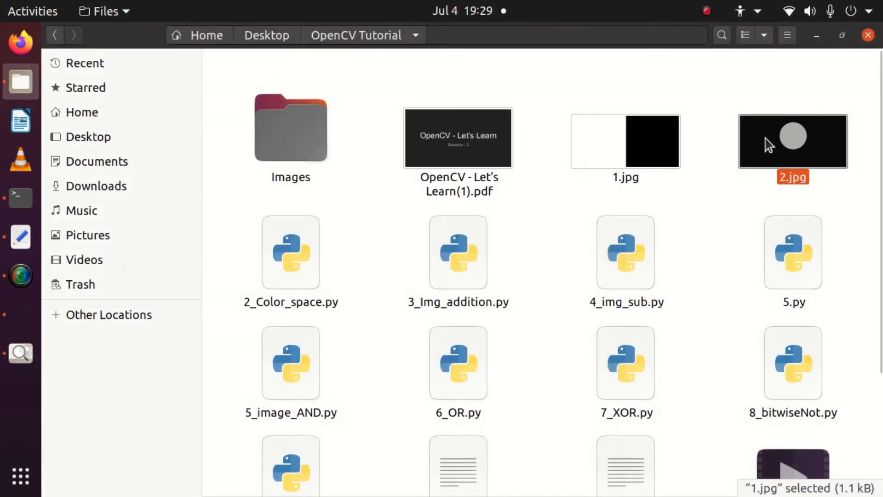
double_click(792, 141)
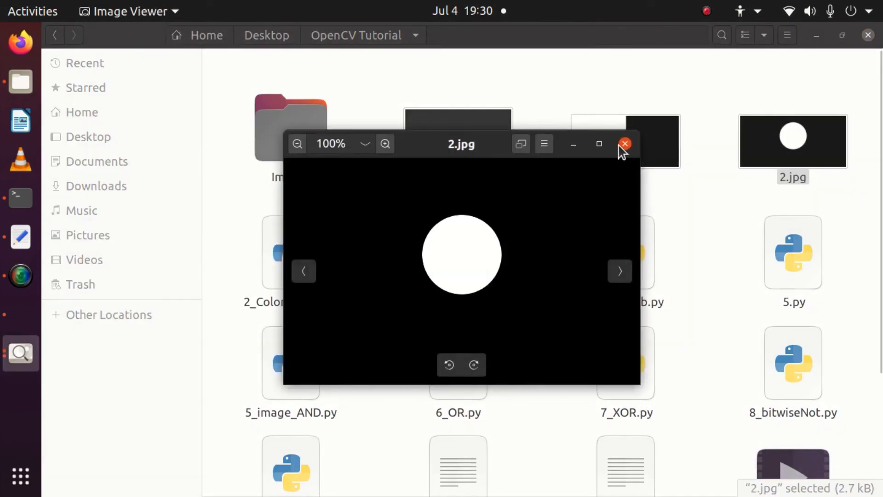
click(625, 143)
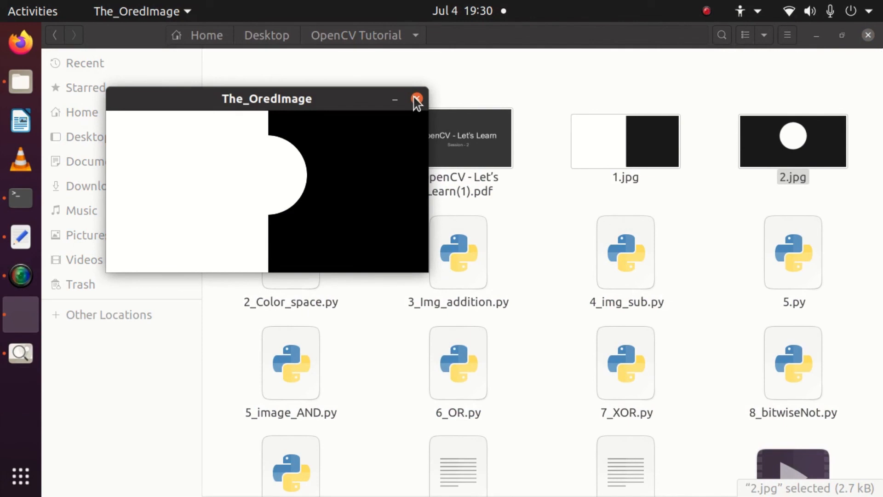
click(417, 99)
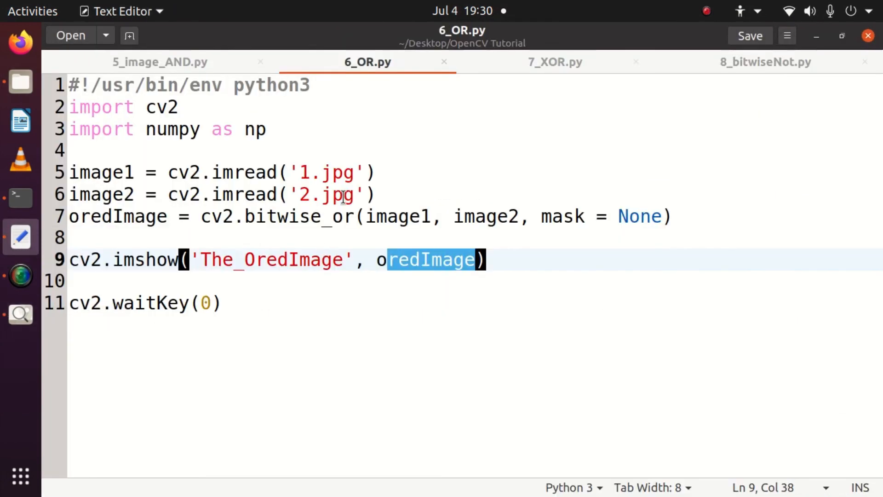
Switch to 7_XOR.py and highlight its imread call, the bitwise_xor image2 argument and The_XoredImage title.
click(554, 61)
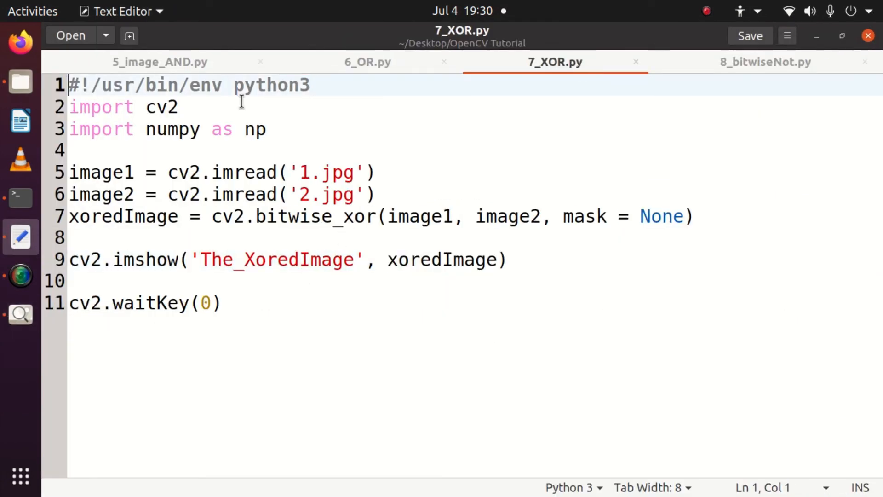
drag(69, 85, 266, 129)
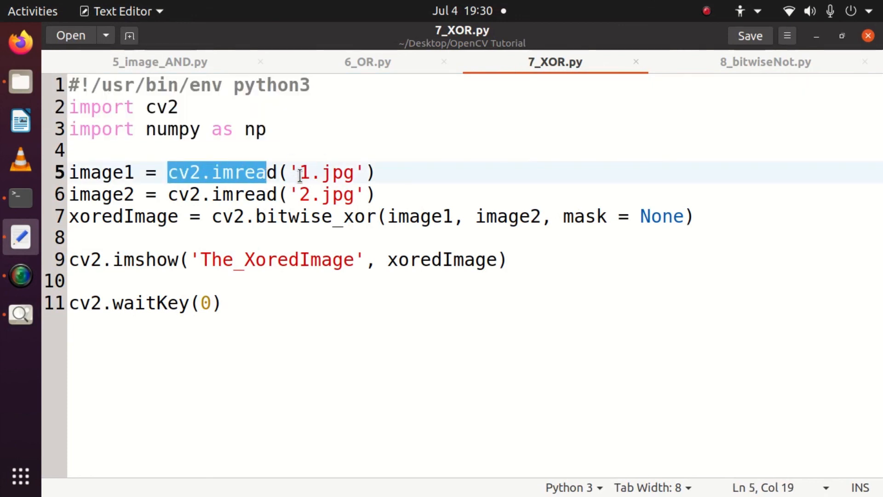
double_click(327, 194)
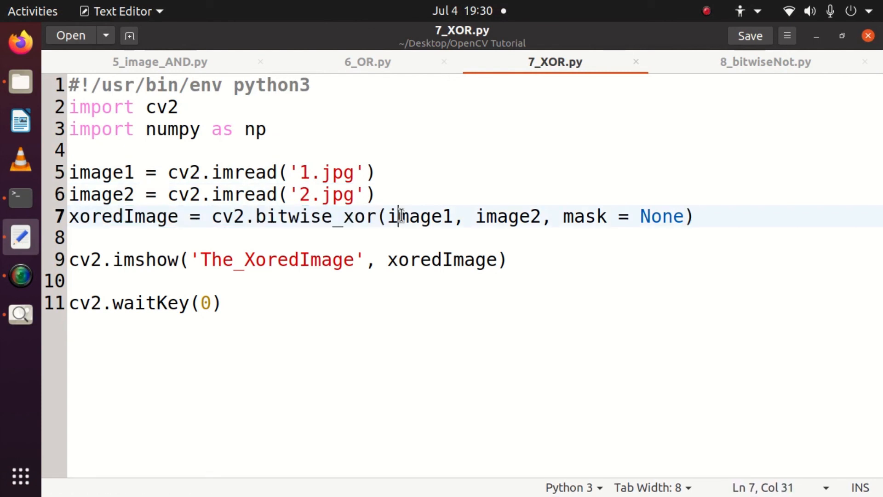
click(511, 216)
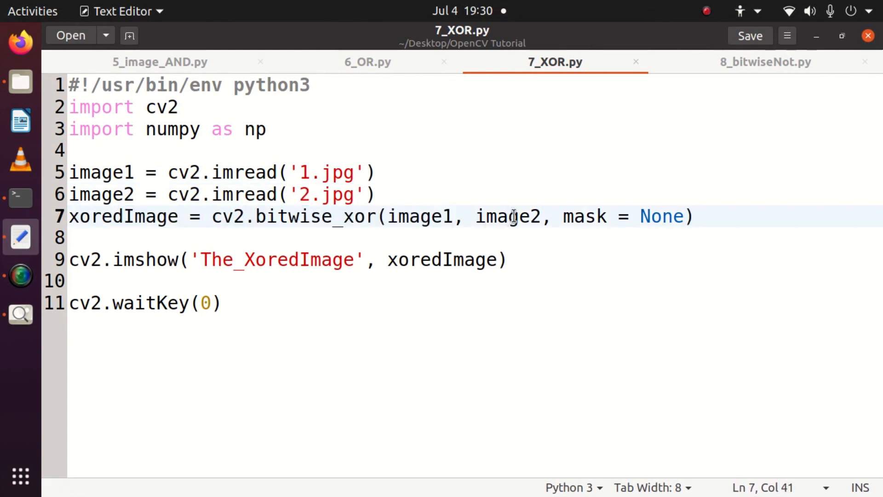
double_click(585, 216)
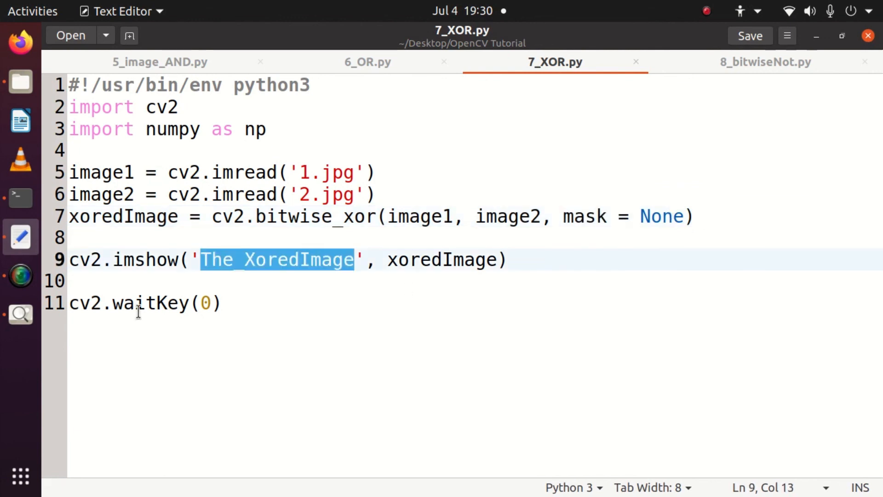
mouse_move(22, 236)
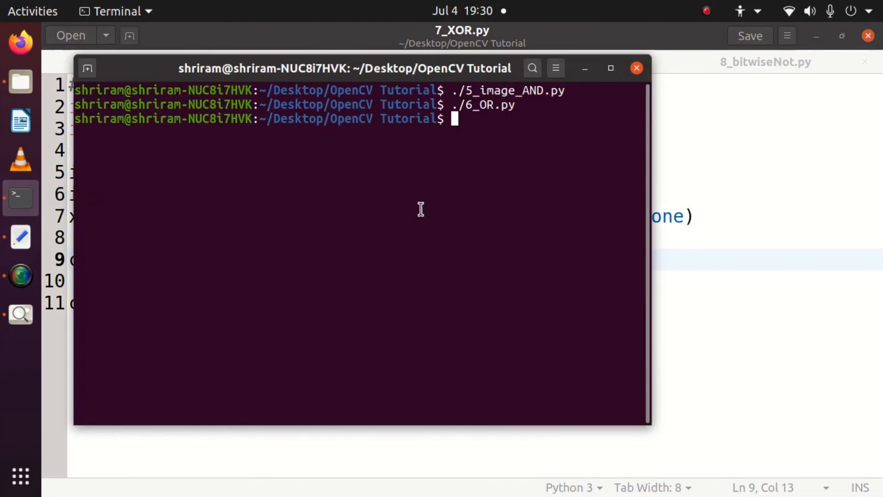
Enter ./7_XOR.py in Terminal to produce The_XoredImage window.
text(./)
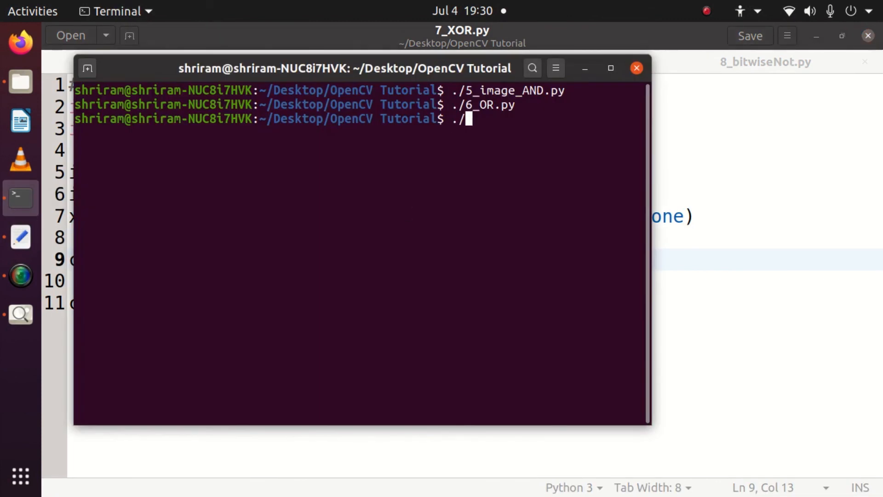
text(7_XOR.py)
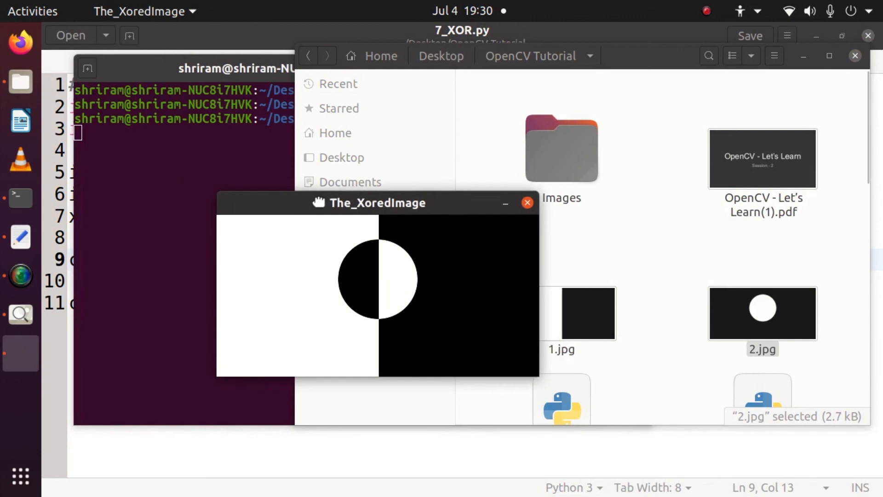
Move The_XoredImage window beside the 1.jpg and 2.jpg thumbnails for comparison.
drag(369, 203, 322, 197)
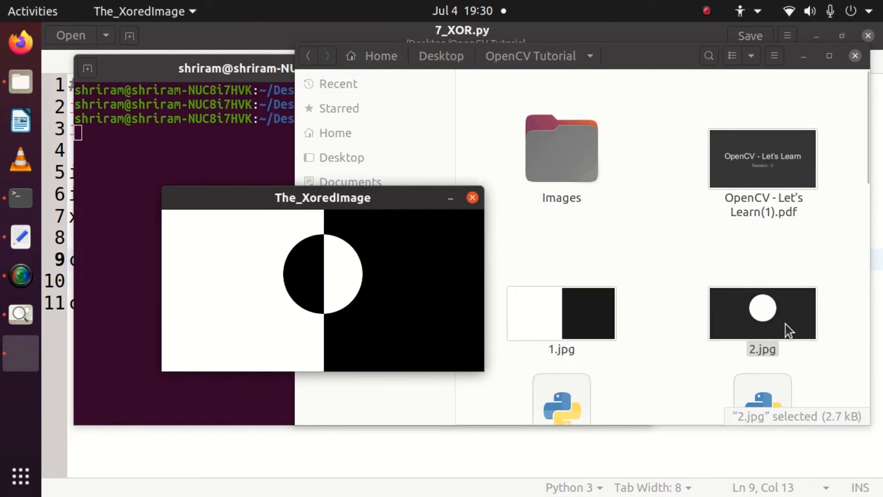
mouse_move(483, 230)
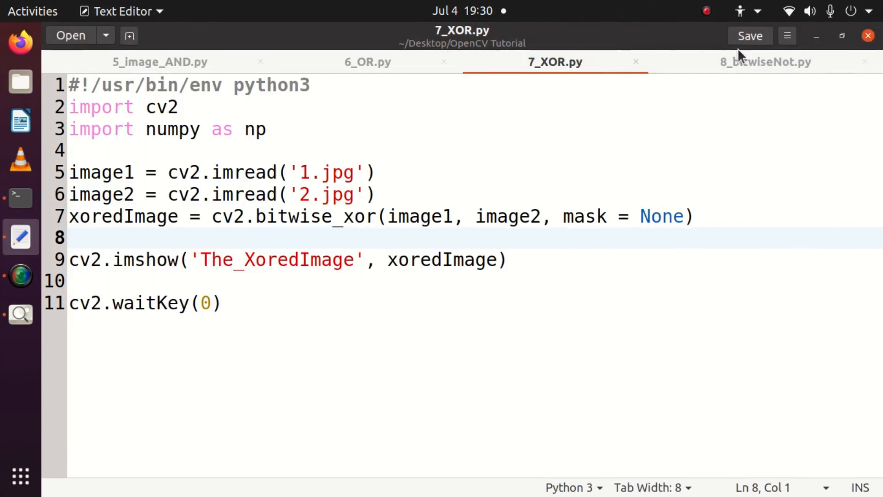
Switch to 8_bitwiseNot.py and highlight the bitwise_not line and The_NotImage window title.
click(764, 61)
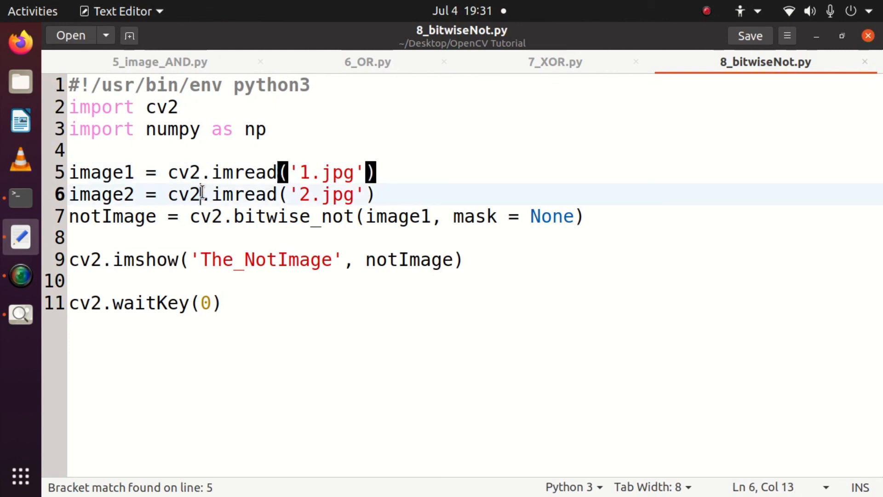
drag(202, 194, 387, 194)
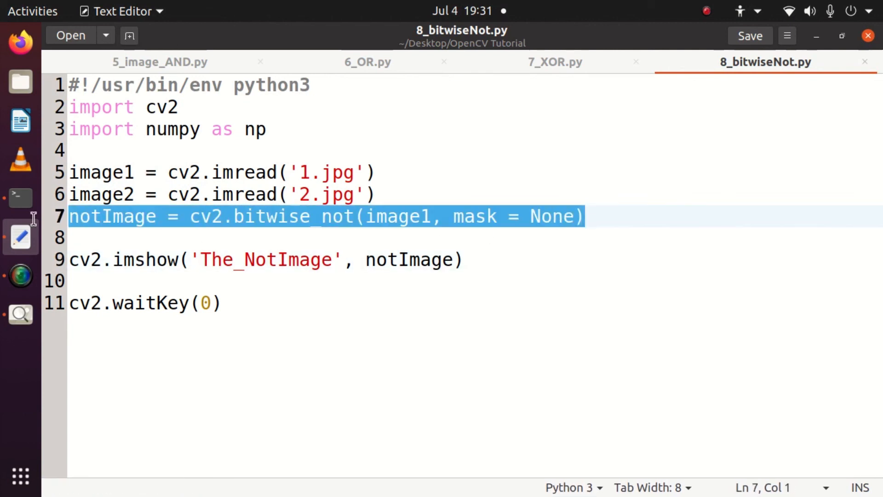
double_click(265, 260)
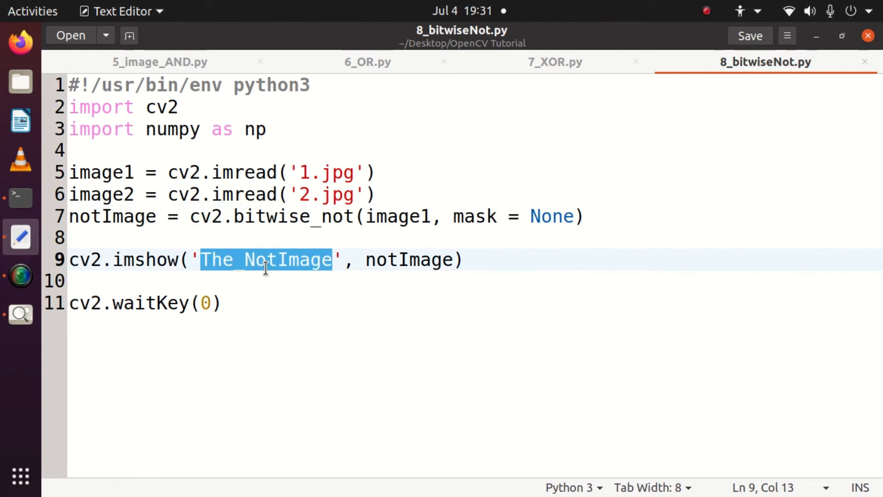
mouse_move(20, 245)
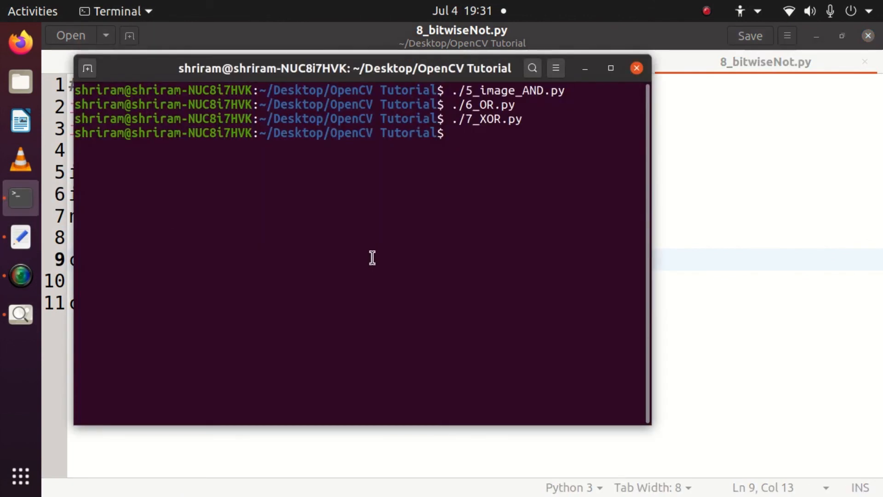
Run ./8_bitwiseNot.py so The_NotImage window shows 1.jpg inverted.
text(./)
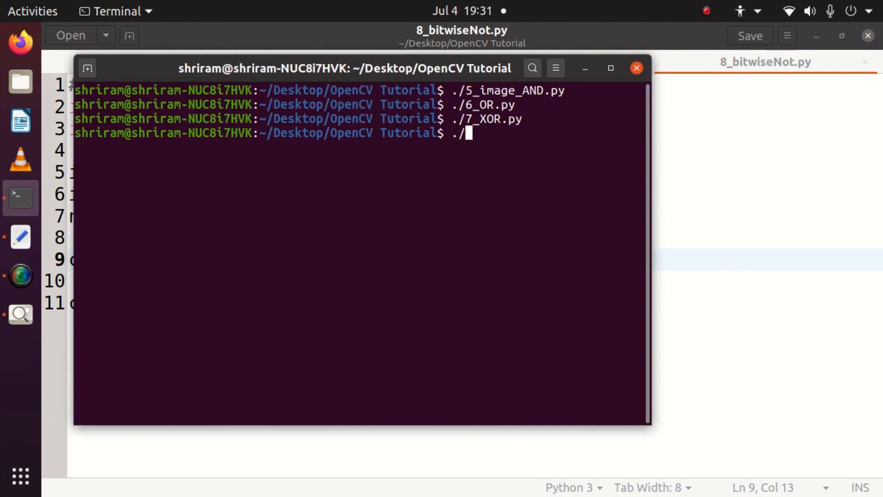
text(8_bitwiseNot.py)
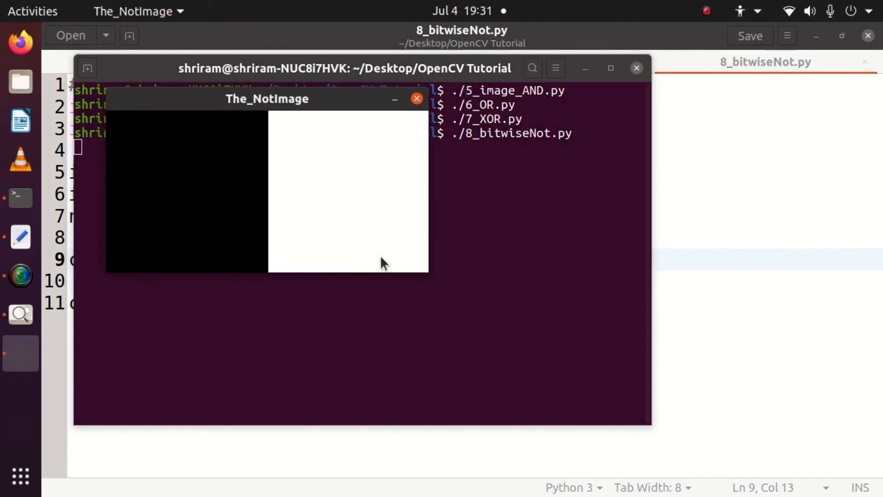
mouse_move(20, 82)
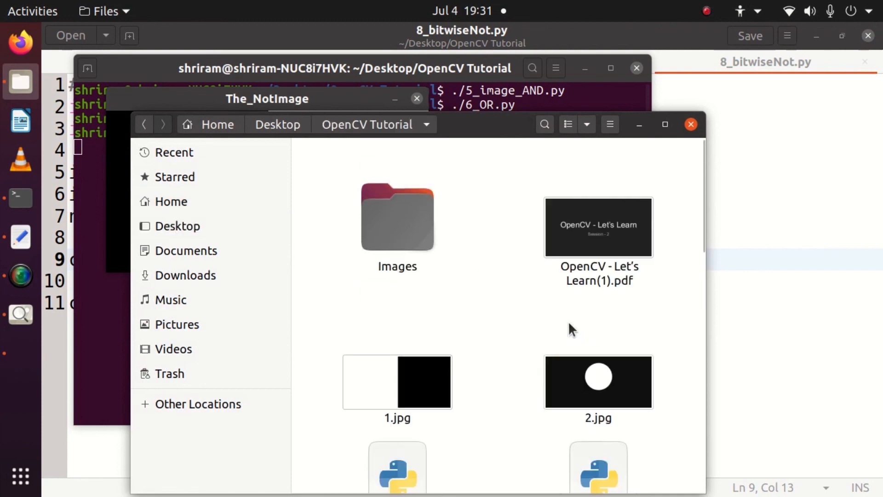
Preview the original 1.jpg beside The_NotImage, then close the preview, result window and Files.
double_click(398, 380)
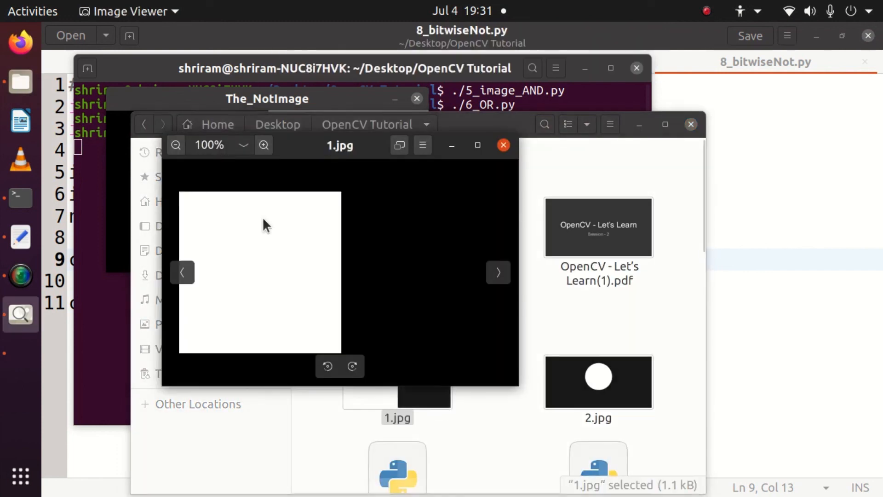
mouse_move(21, 315)
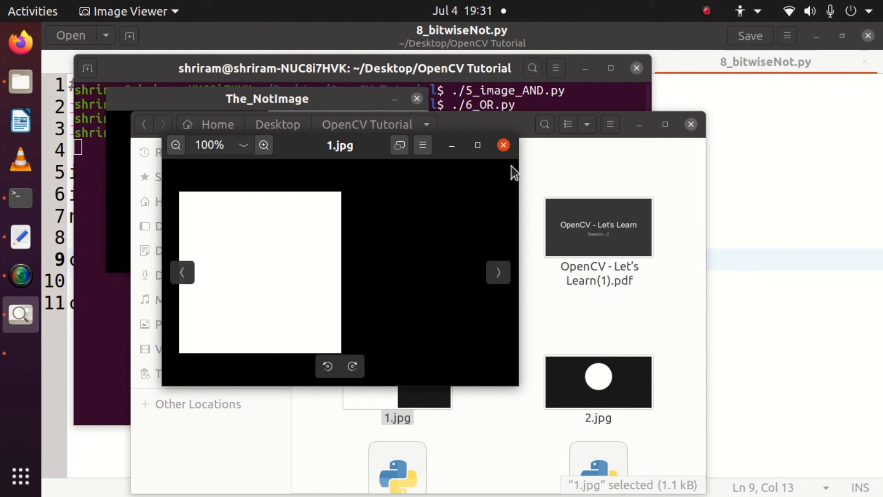
click(267, 98)
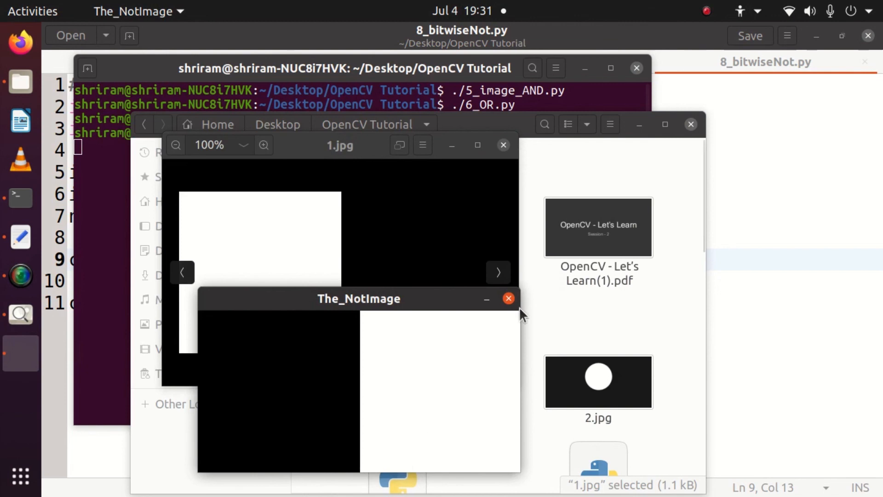
click(508, 298)
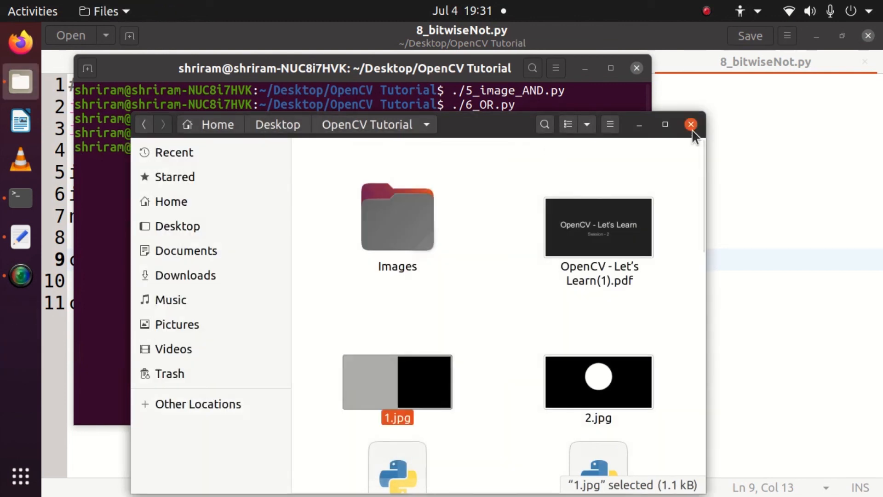
click(691, 124)
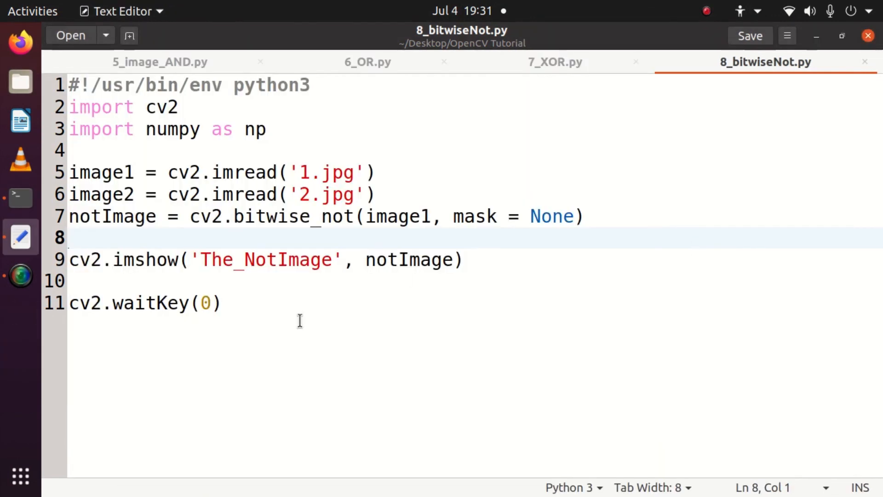